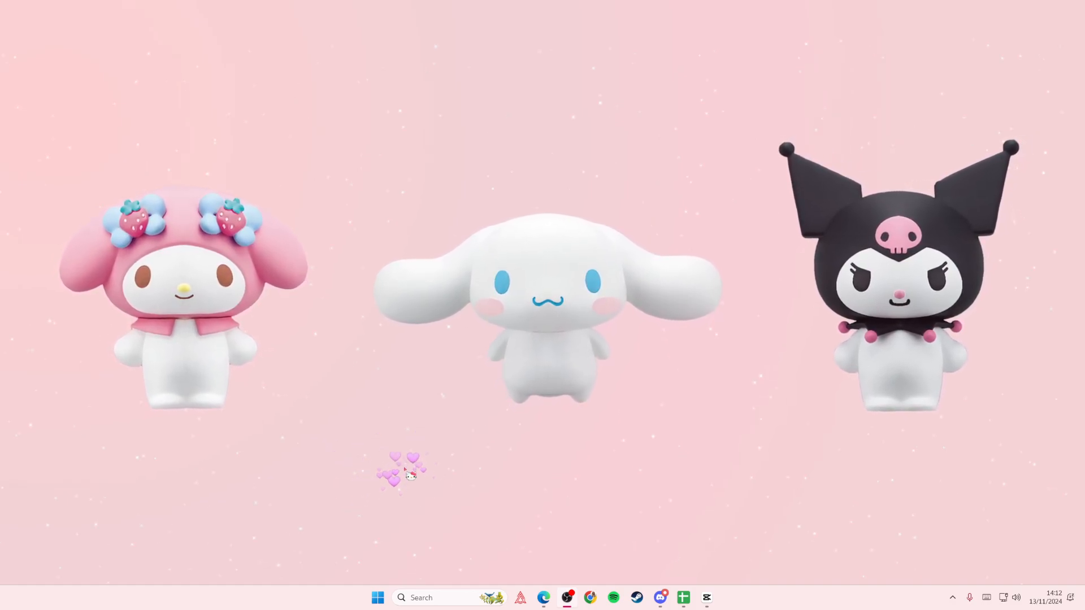
# Search Start for 'program' and launch the Add or remove programs settings page
pyautogui.click(421, 597)
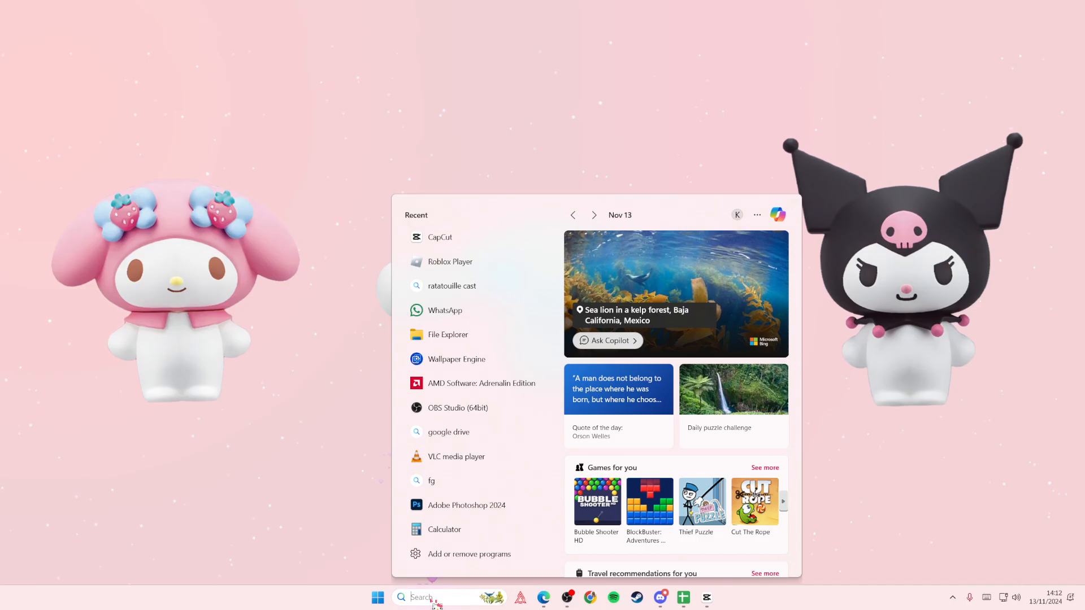
pyautogui.write('program')
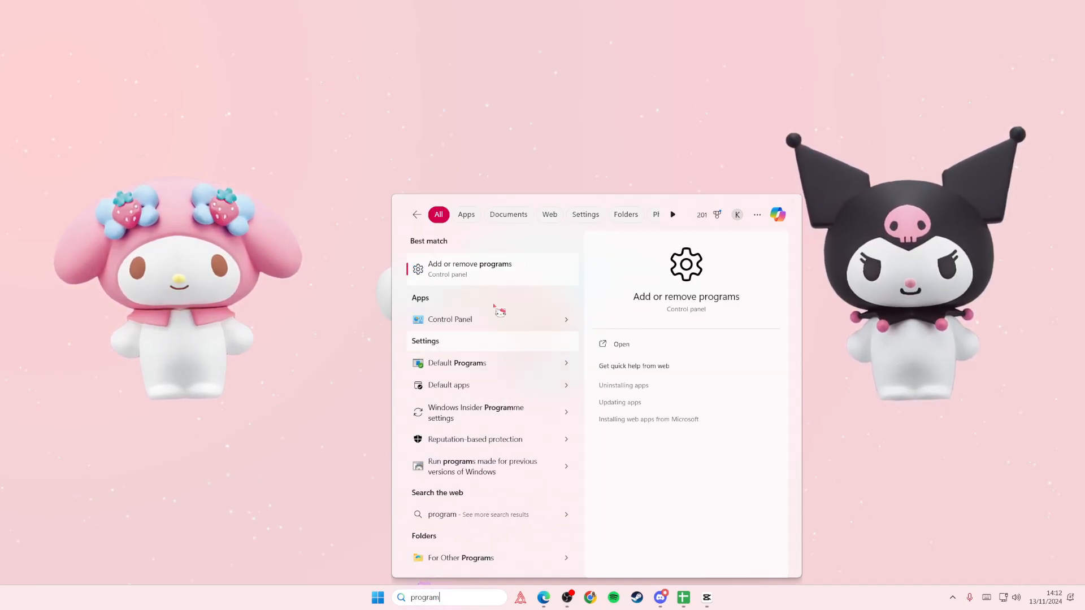
pyautogui.click(471, 269)
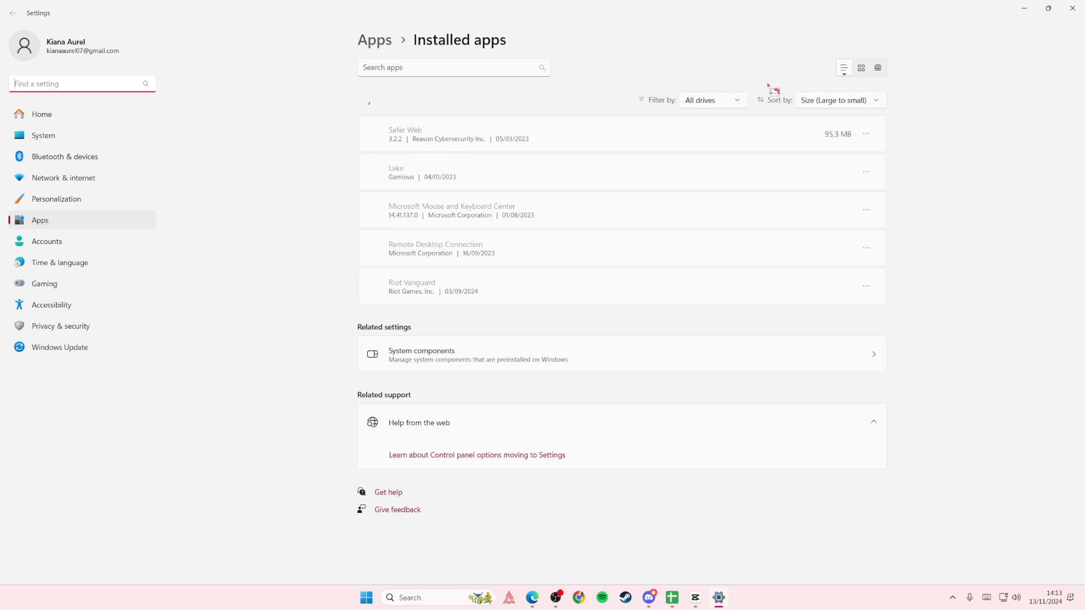
pyautogui.moveTo(508, 74)
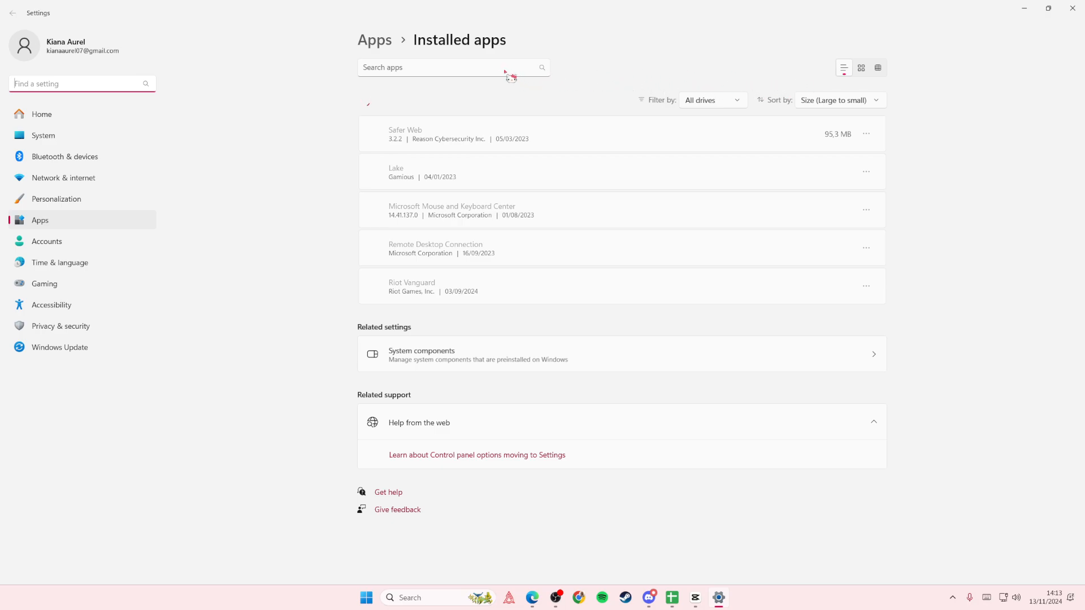
pyautogui.moveTo(492, 317)
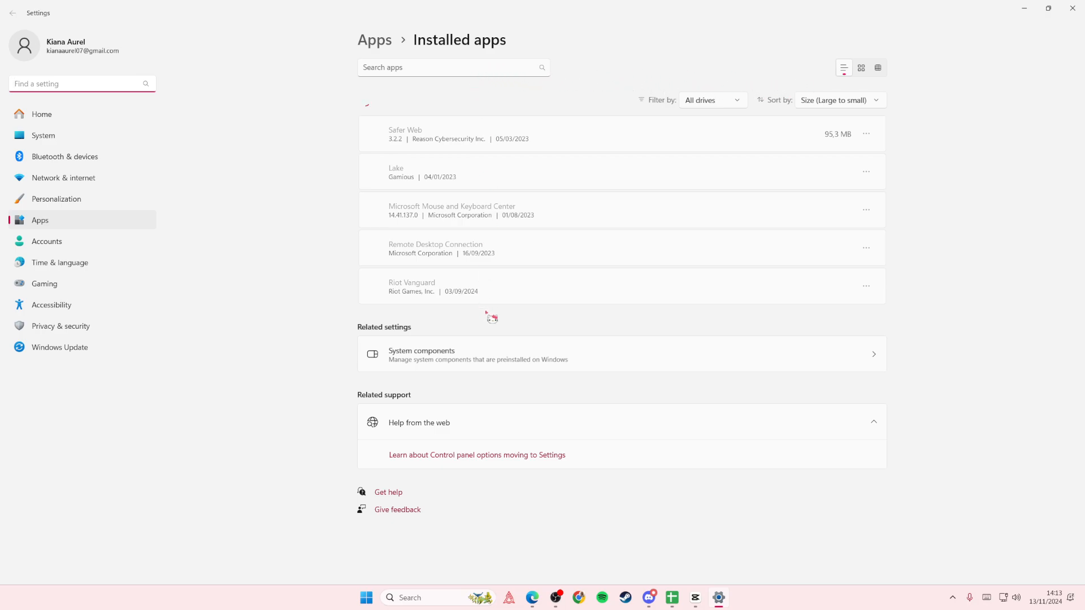
pyautogui.moveTo(703, 111)
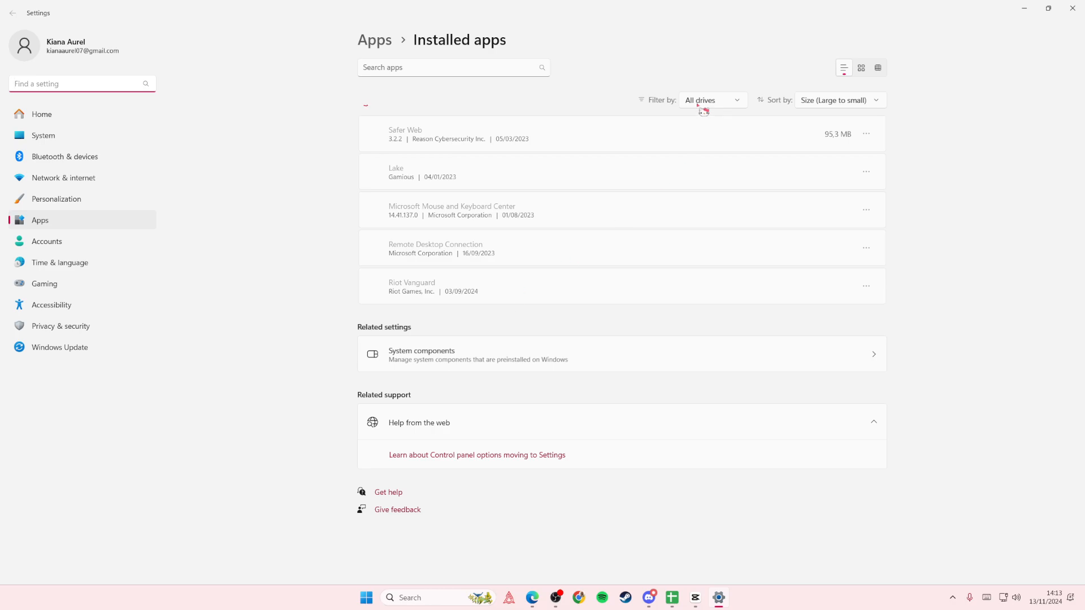
pyautogui.moveTo(475, 420)
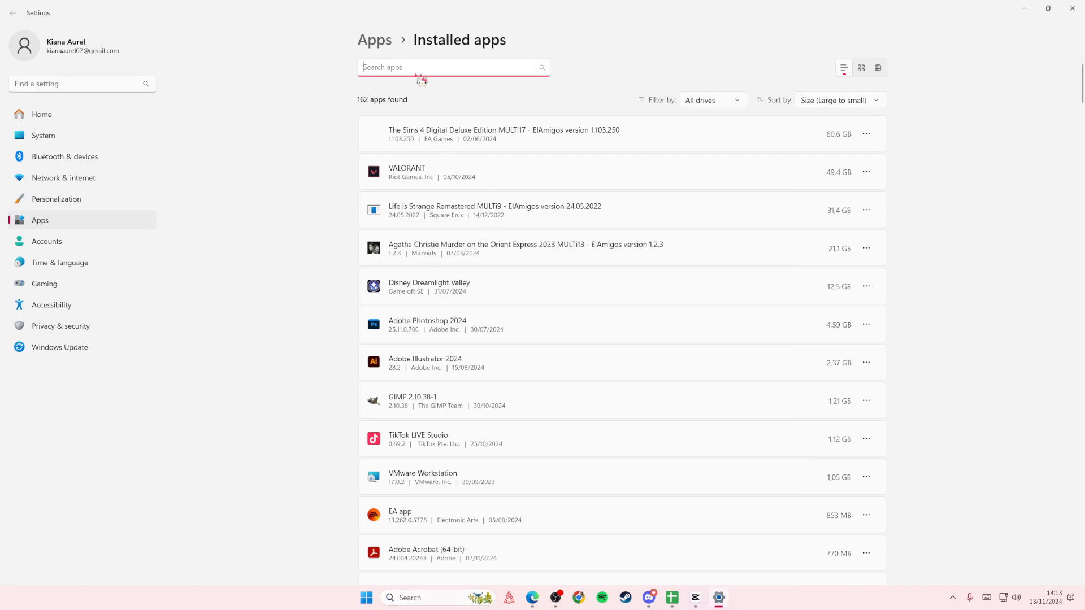
# Filter the installed apps list to 'capcut', then bring up CapCut's options from Start's recent apps
pyautogui.write('capcut')
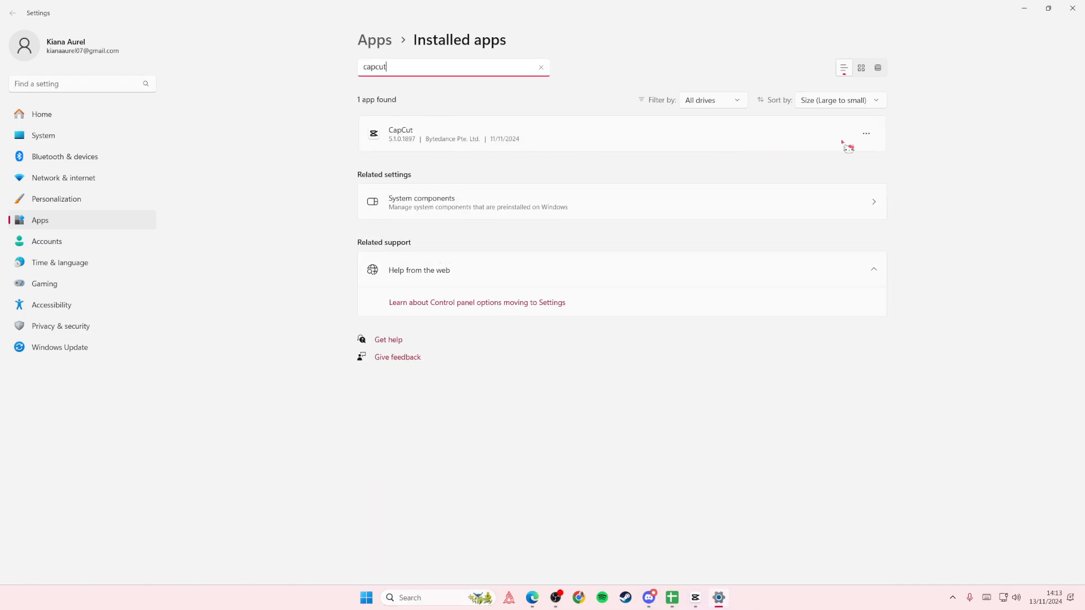
pyautogui.click(866, 133)
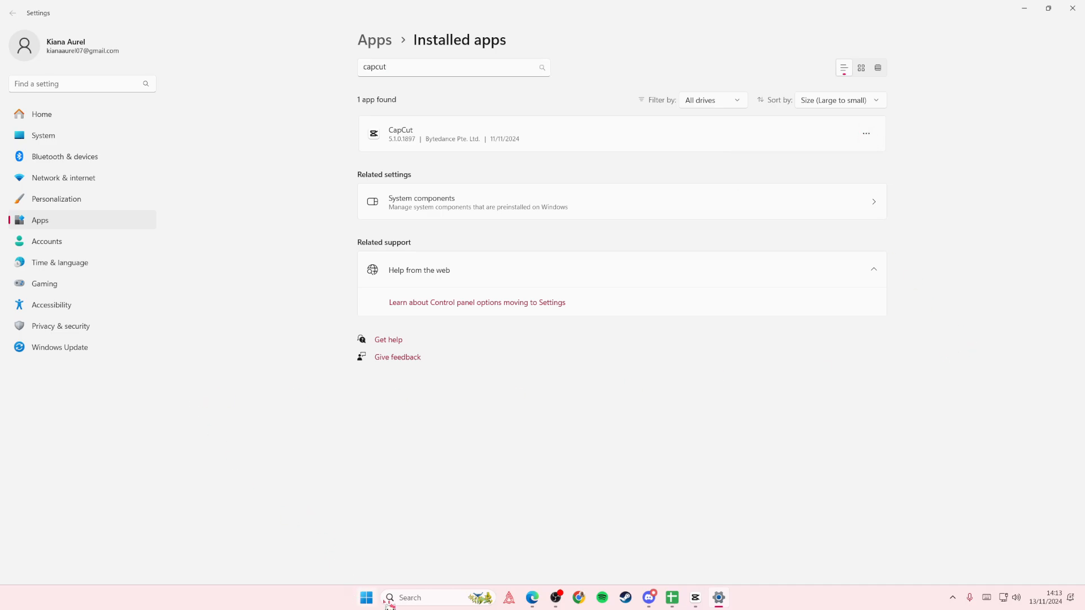
pyautogui.click(365, 597)
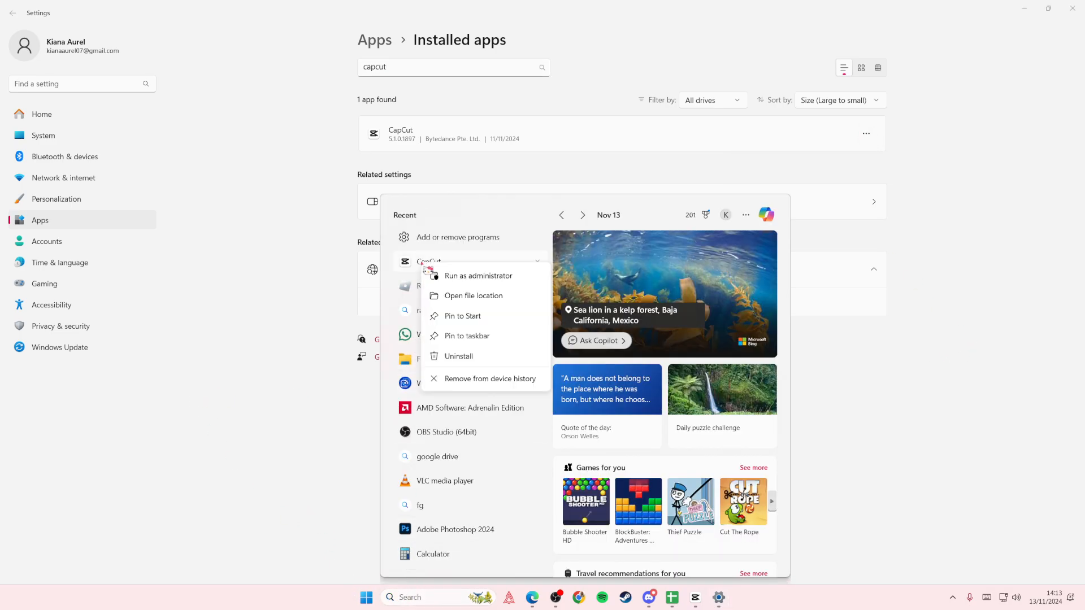